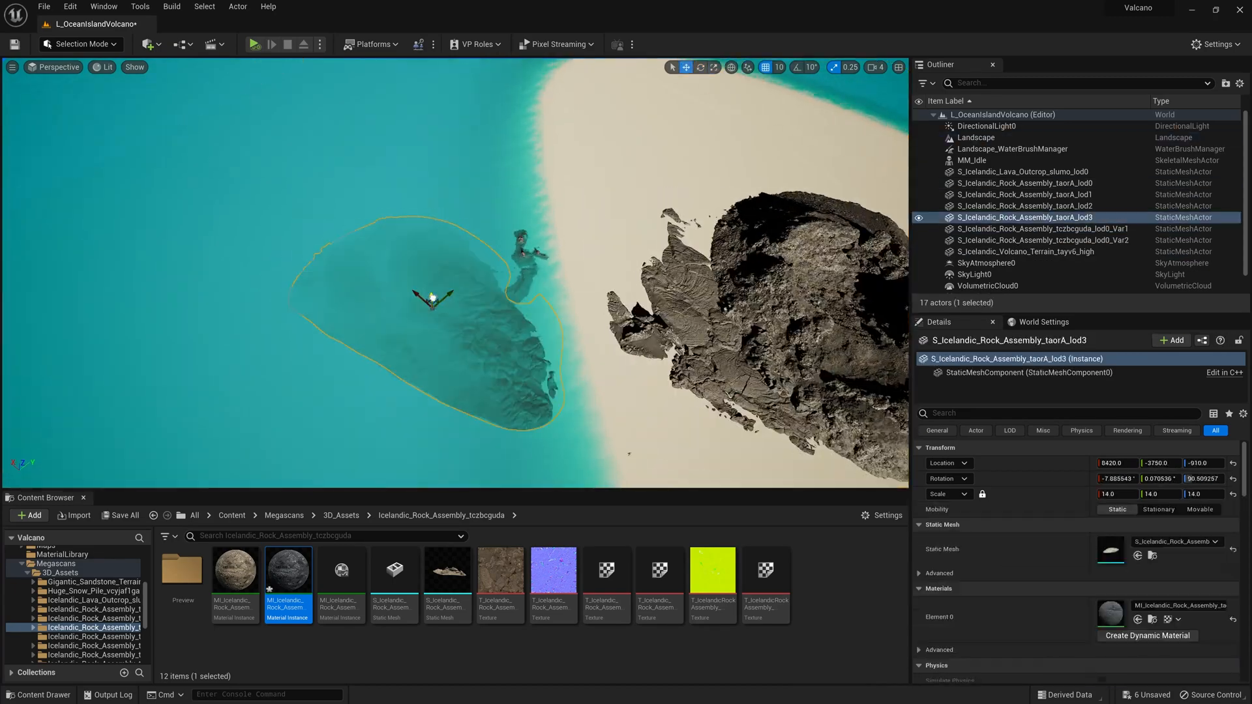
# - Place and arrange Icelandic rock assemblies around the island and in the shallow water
pyautogui.click(1026, 252)
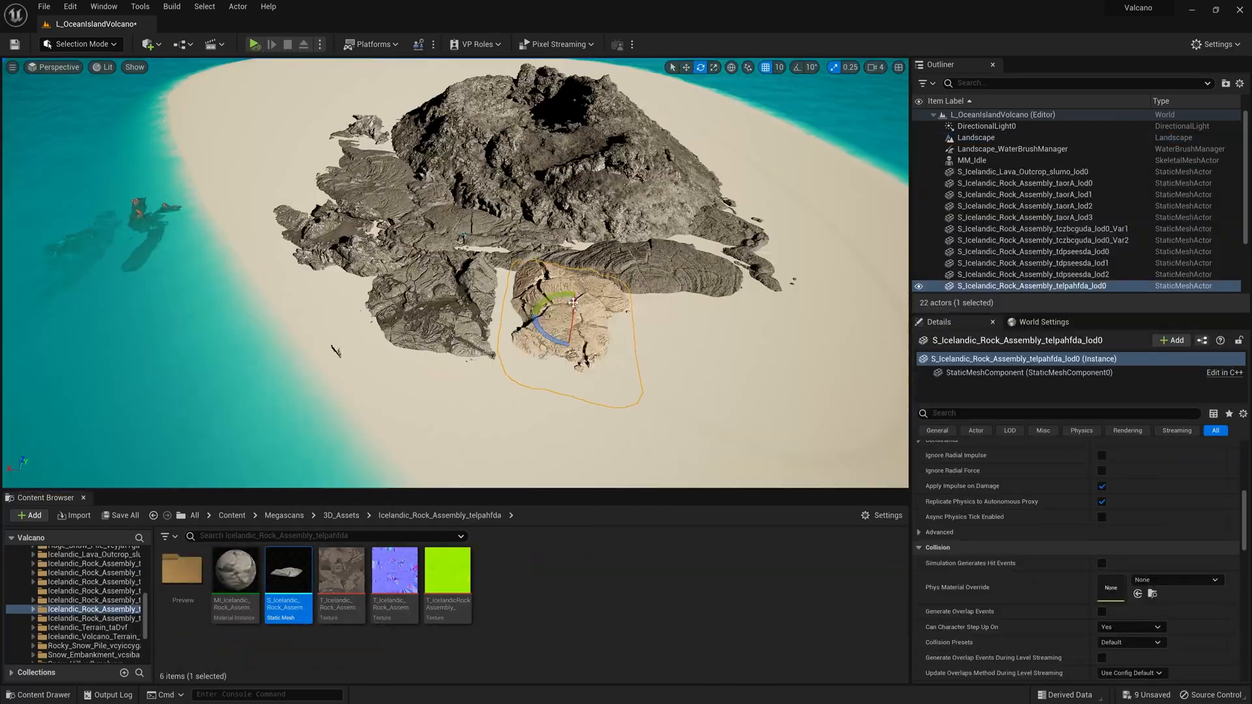
pyautogui.doubleClick(234, 569)
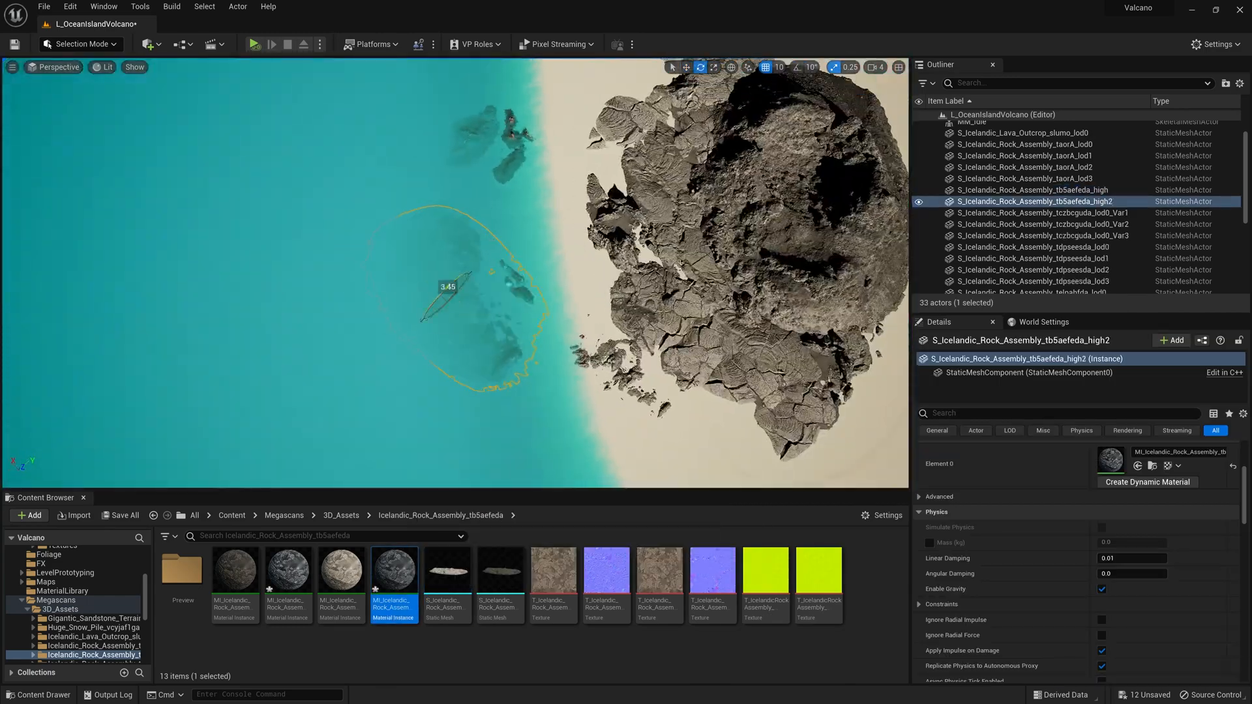
pyautogui.click(988, 276)
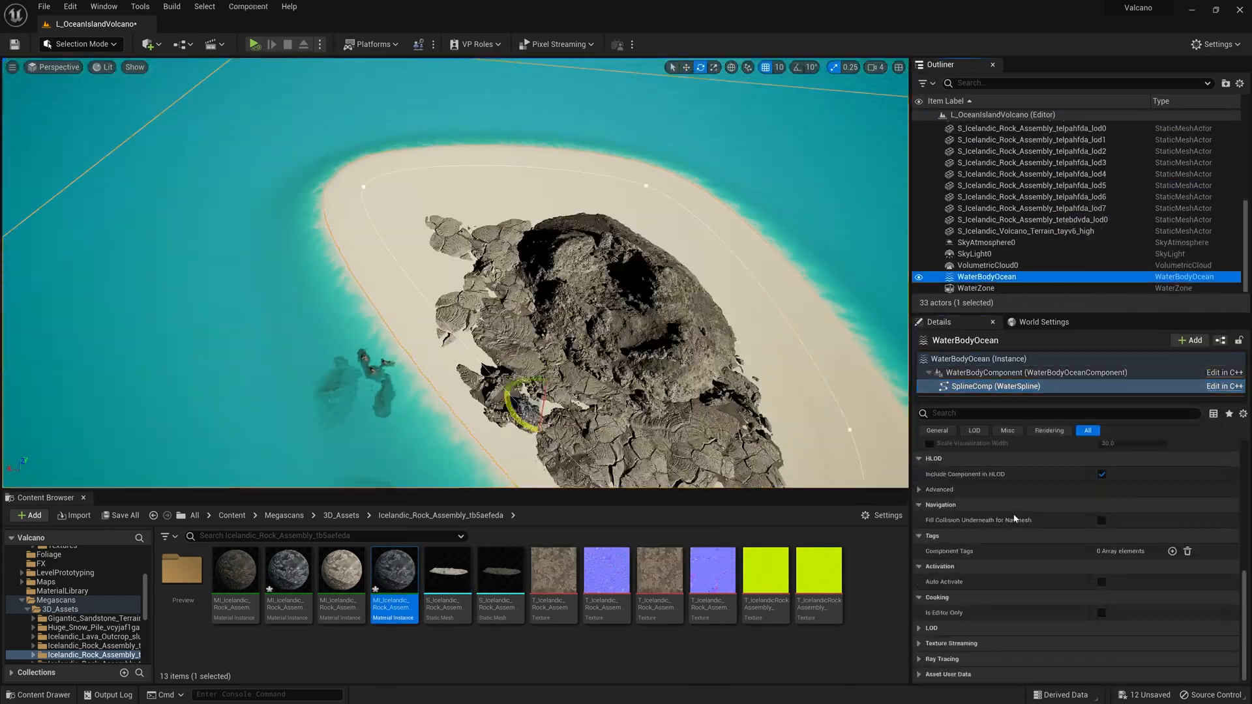
pyautogui.click(1035, 372)
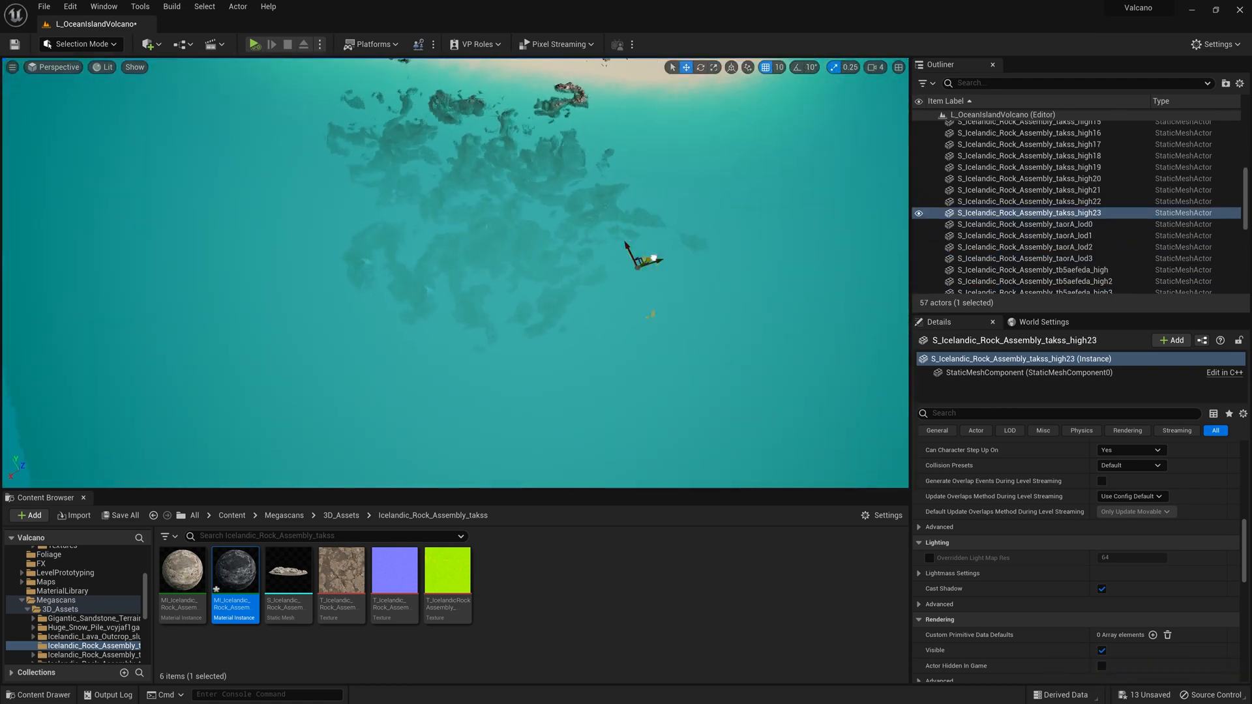
# - Add more takss rock assembly copies along the island's shoreline edge
pyautogui.click(986, 276)
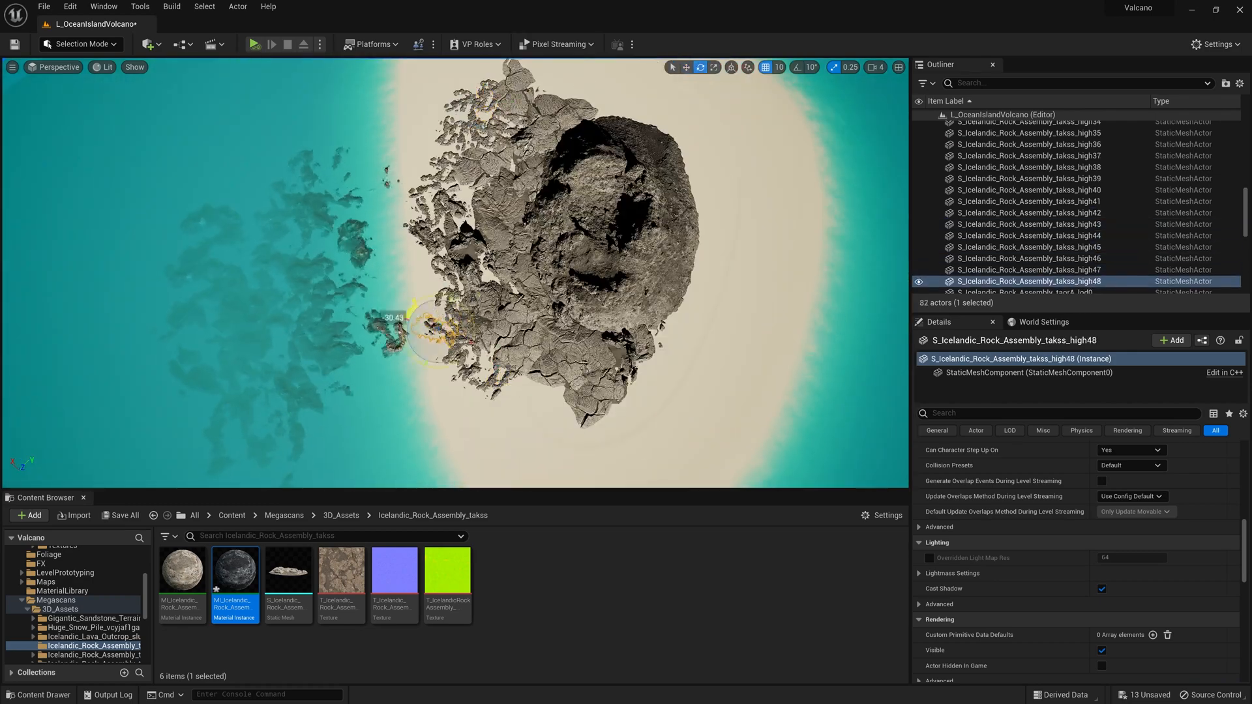
pyautogui.click(975, 138)
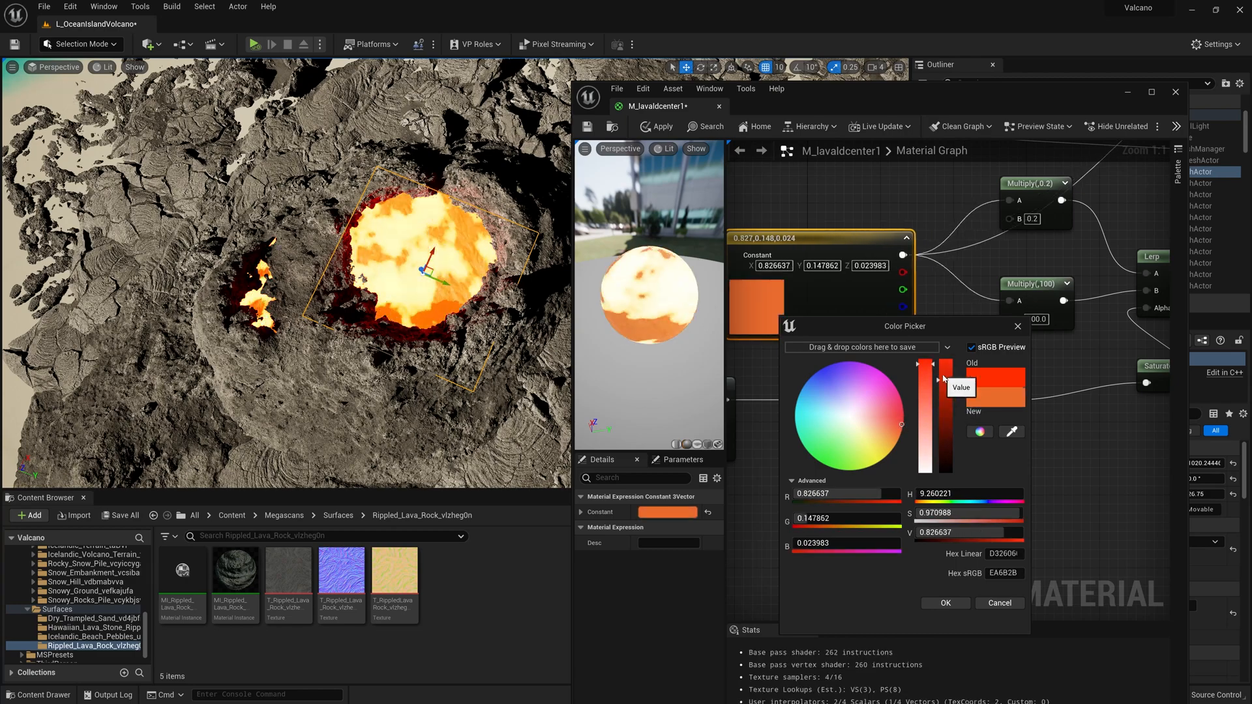
# - Set M_lavaldcenter1's Constant3Vector lava colour to a deep orange
pyautogui.click(945, 602)
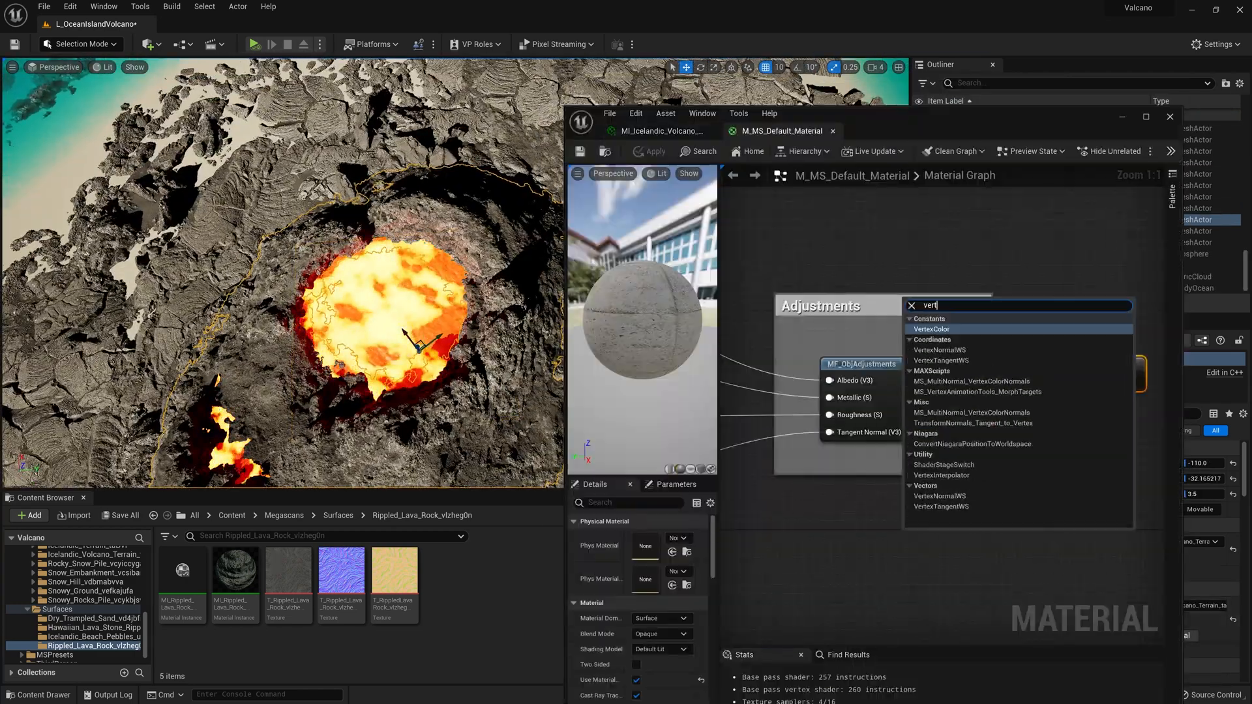
# - Add a VertexColor node to M_MS_Default_Material for the GlowStrength emissive setup
pyautogui.click(931, 329)
pyautogui.write('GlowStrength')
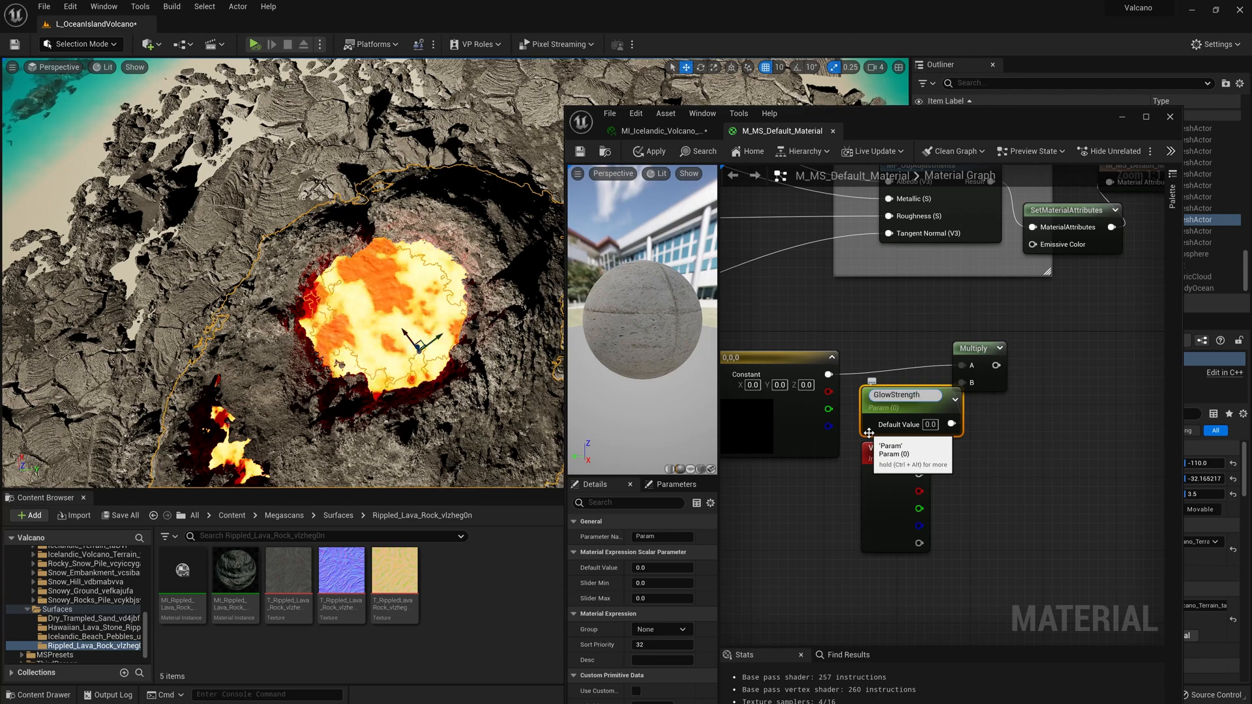
pyautogui.write('mi')
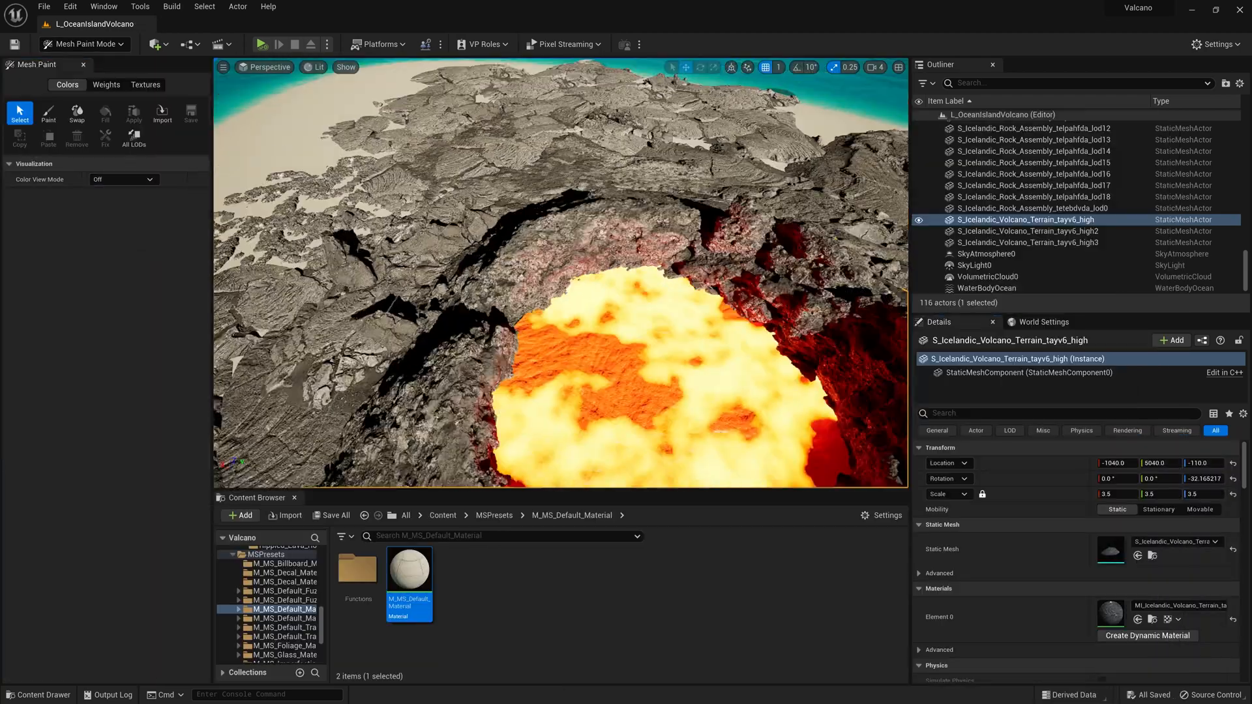
pyautogui.click(47, 111)
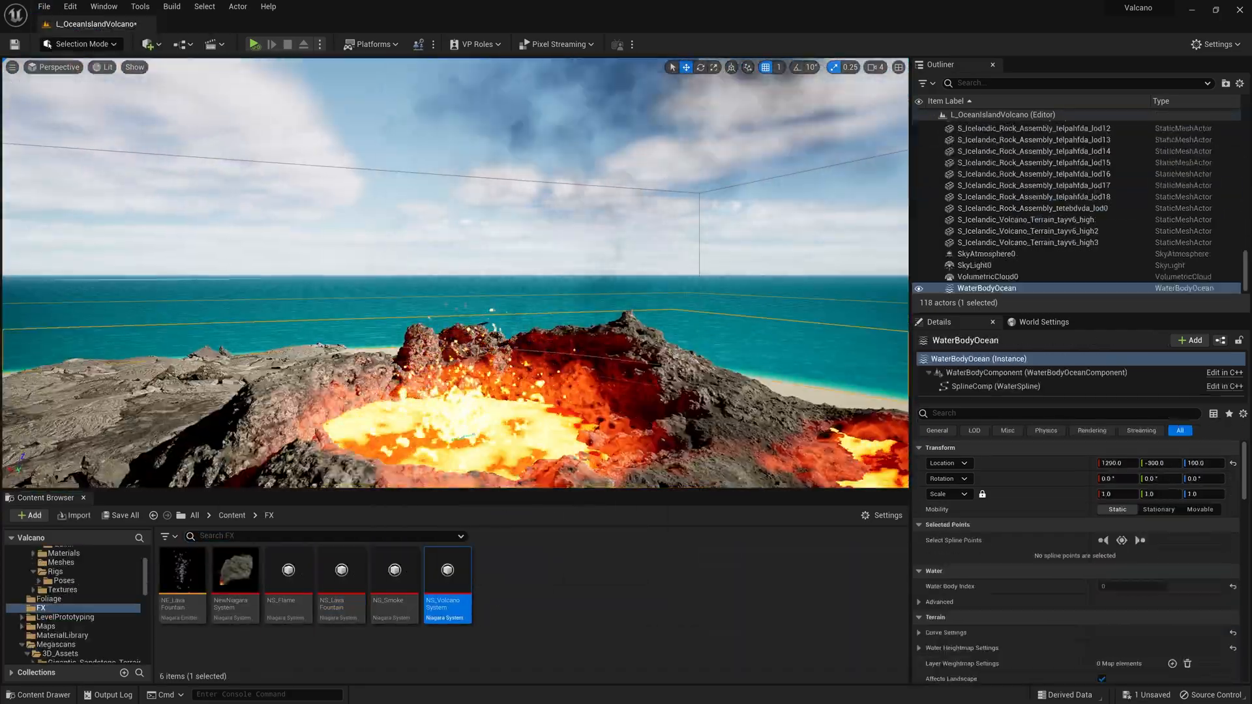
# - Place NS_Lava Fountain and NS_Smoke Niagara systems in the crater and adjust their details
pyautogui.click(989, 171)
pyautogui.write('smoke')
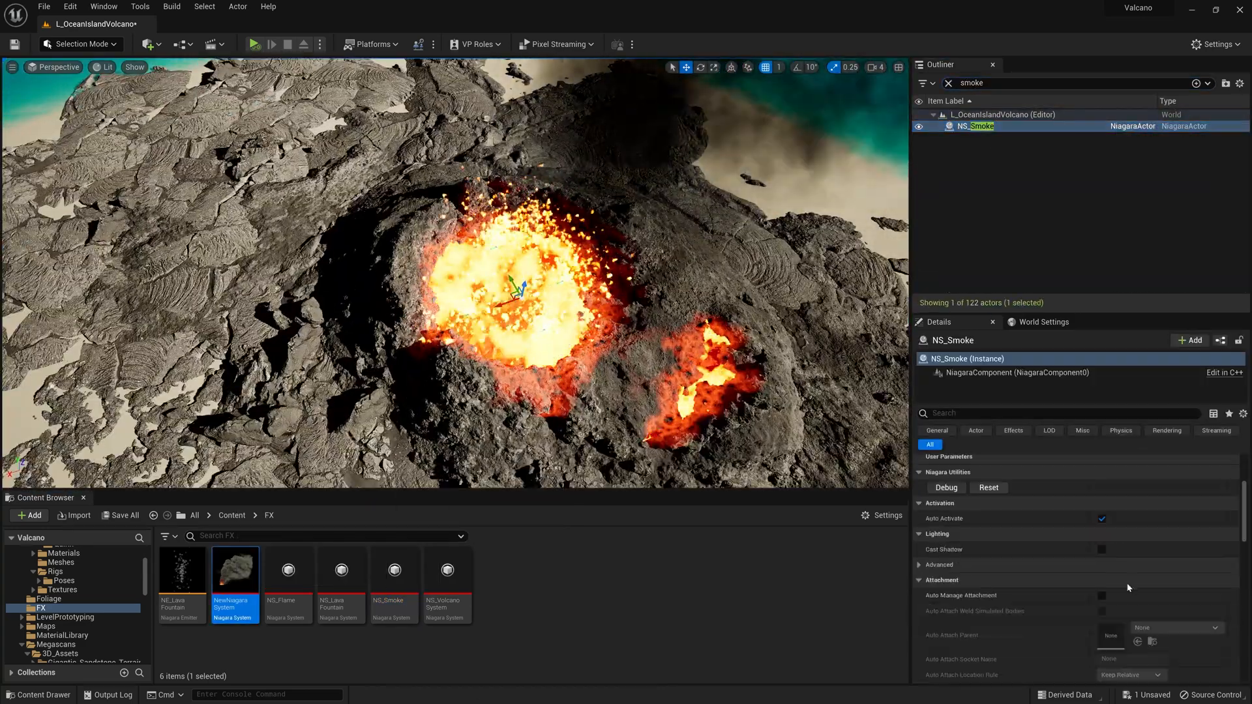
pyautogui.click(948, 83)
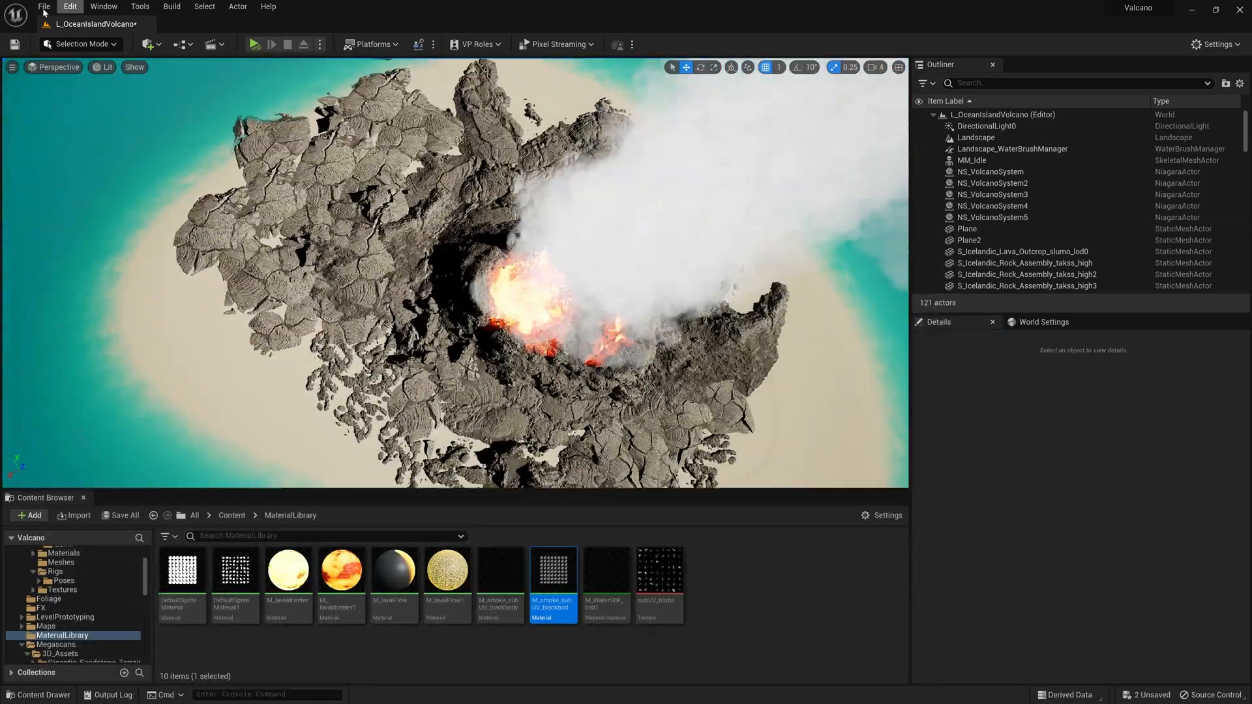
# - Create LS_volcanoflyOver, key a cine camera's start and end transforms, and preview playback
pyautogui.click(54, 640)
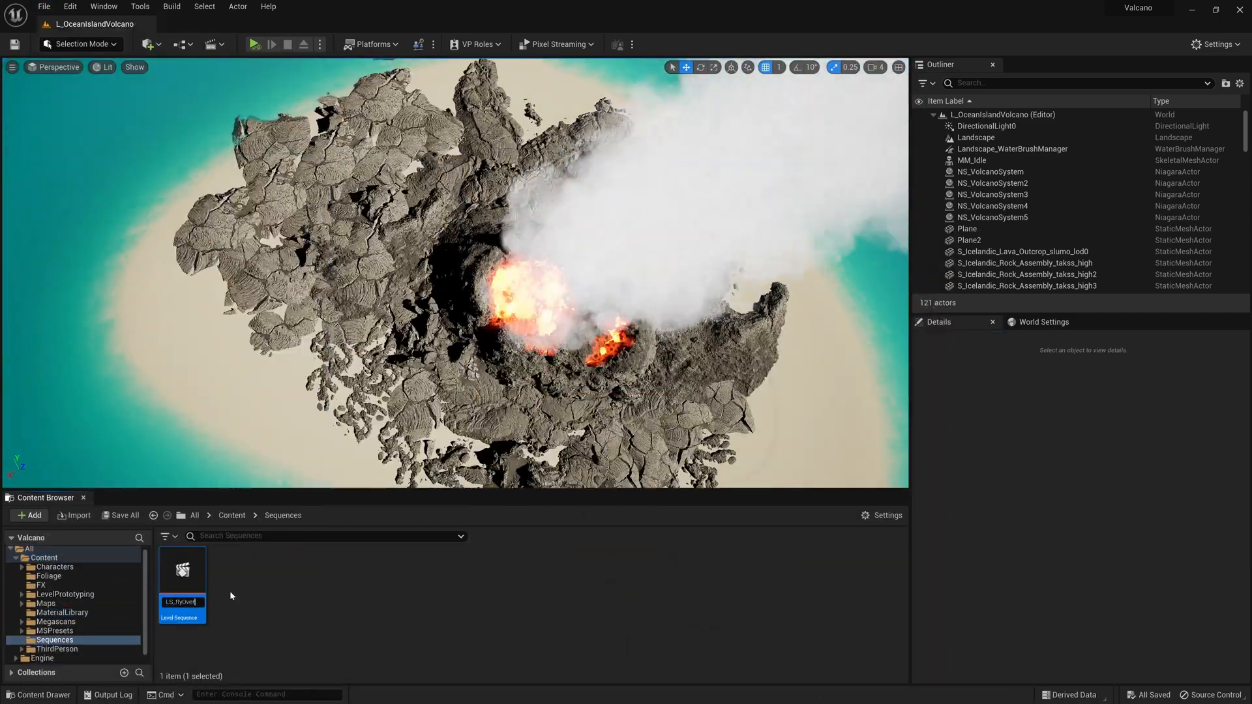
pyautogui.doubleClick(181, 569)
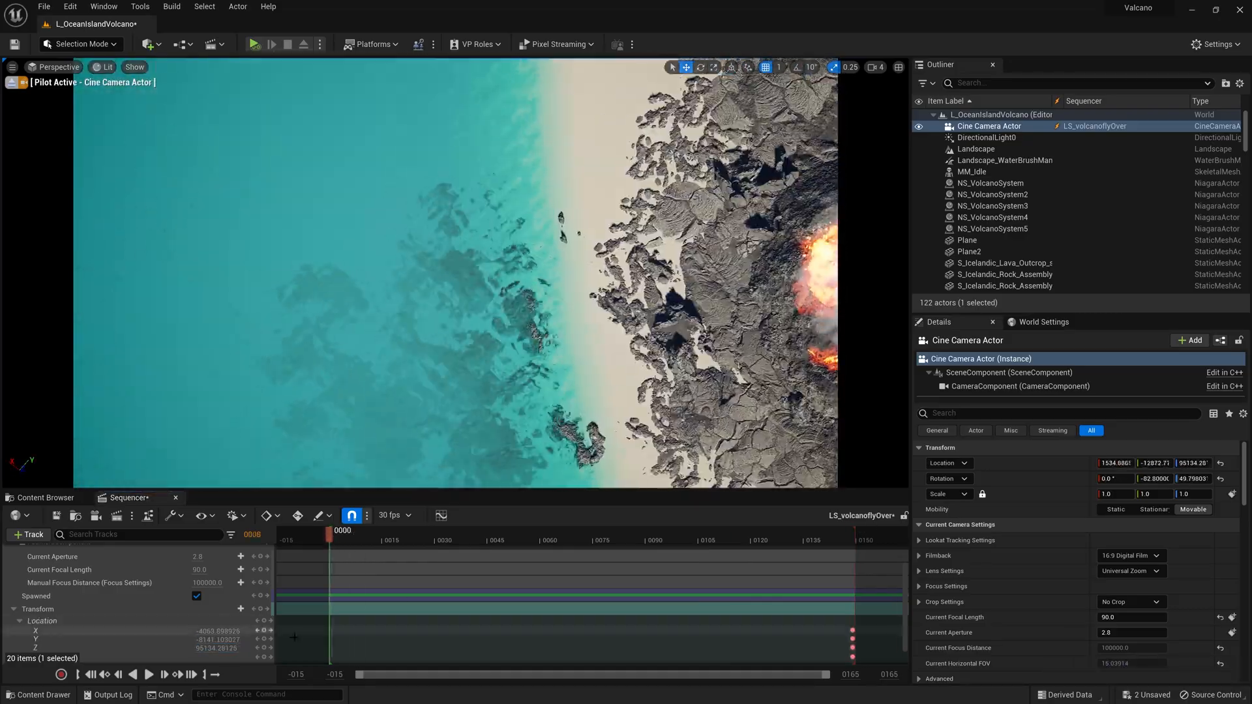
pyautogui.click(147, 675)
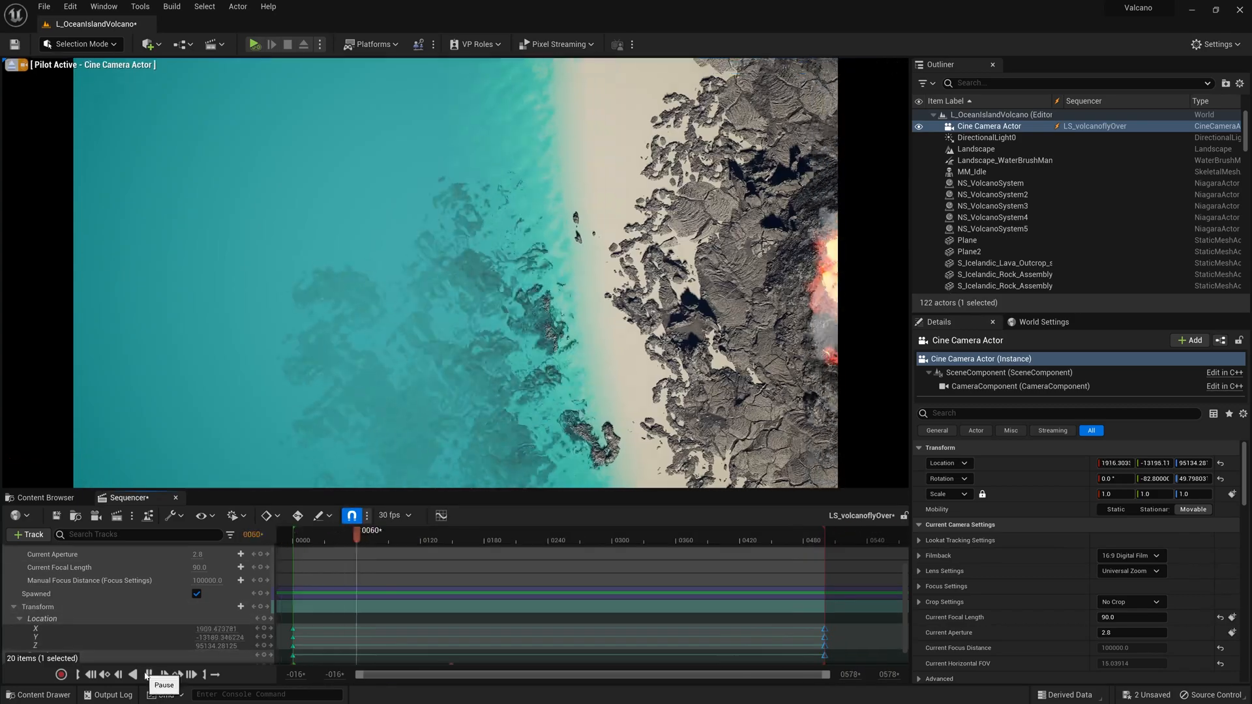
pyautogui.click(987, 137)
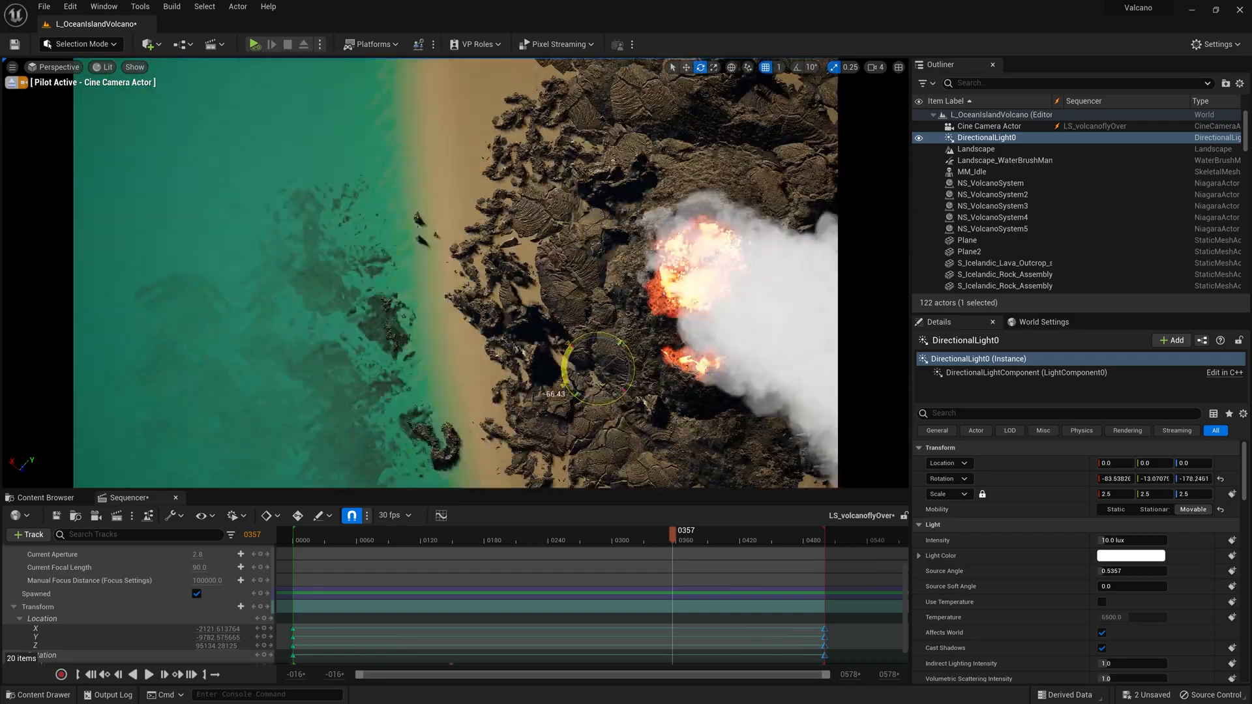
# - Add a post-process volume with Convolution bloom and an overridden bloom intensity
pyautogui.click(991, 263)
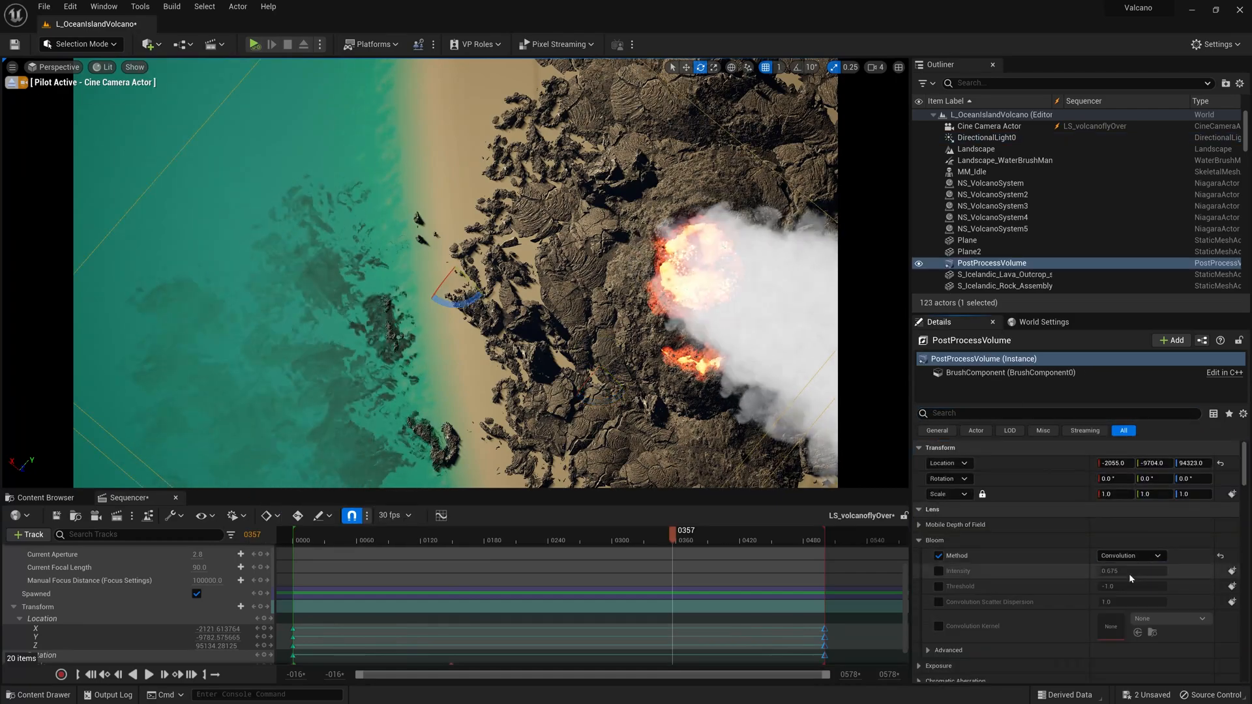
pyautogui.click(966, 137)
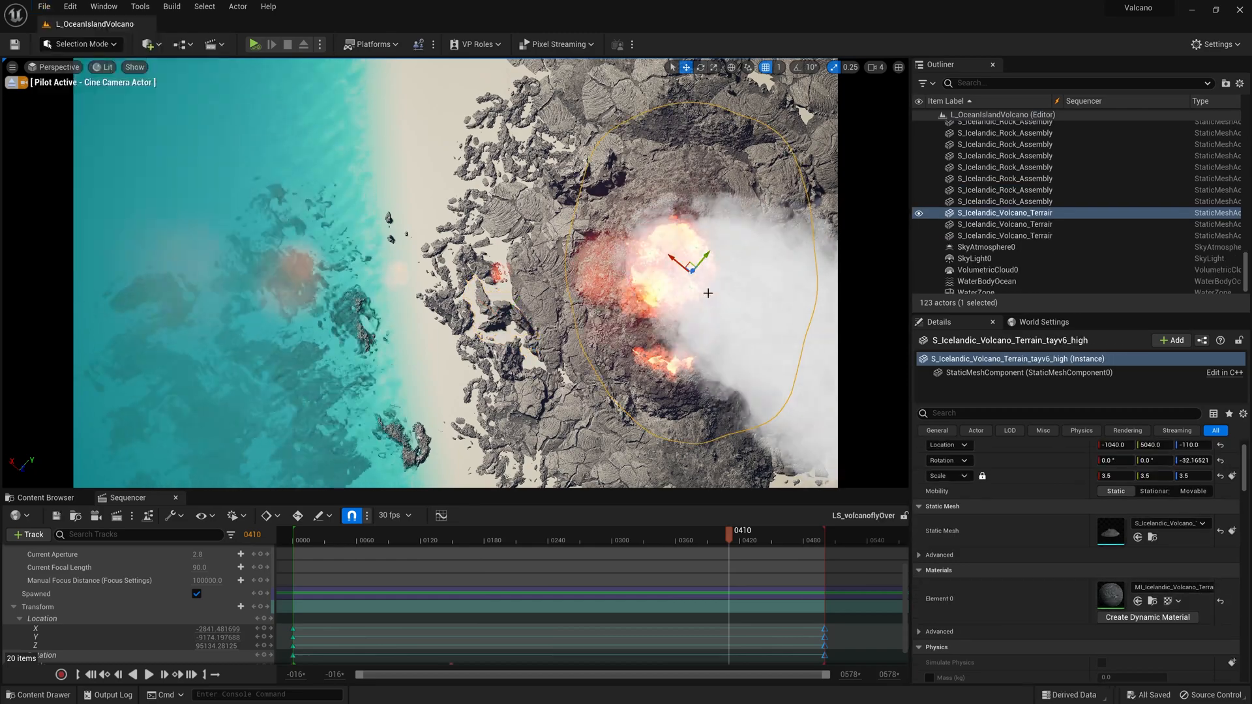
pyautogui.click(45, 498)
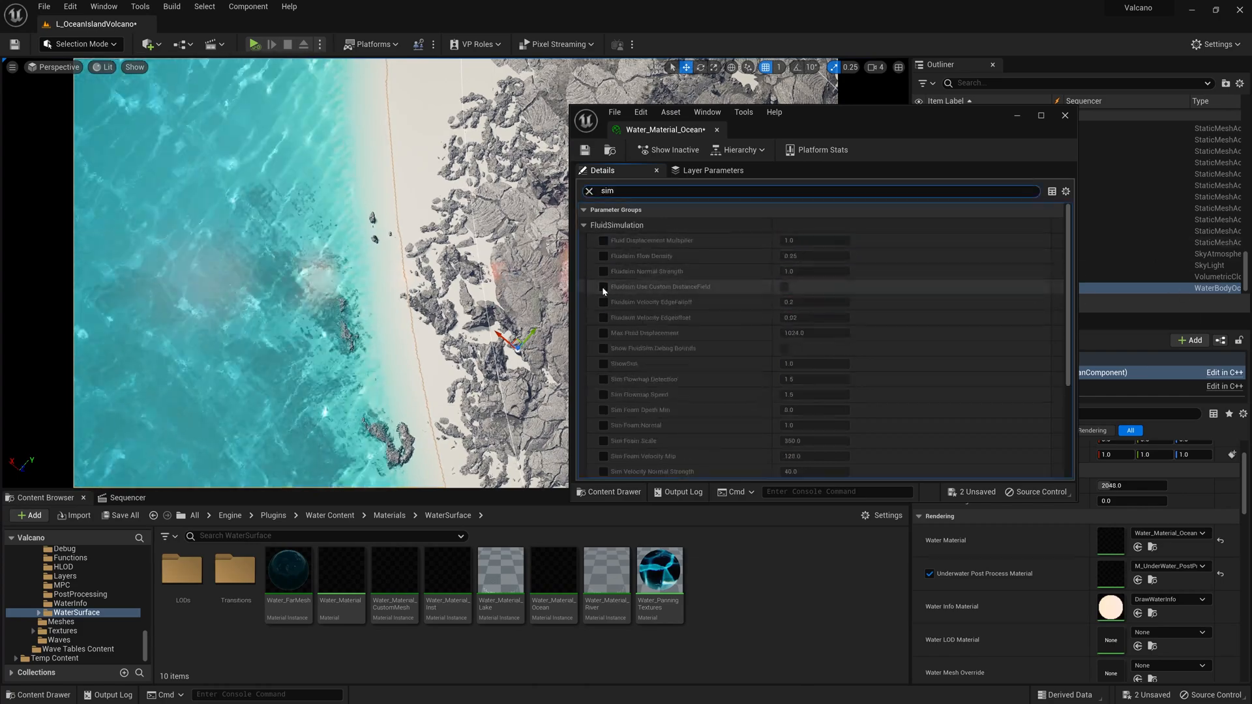
# - Set ocean distant water scale 1000, distant normal length 10000, and 128 Gerstner waves
pyautogui.click(588, 189)
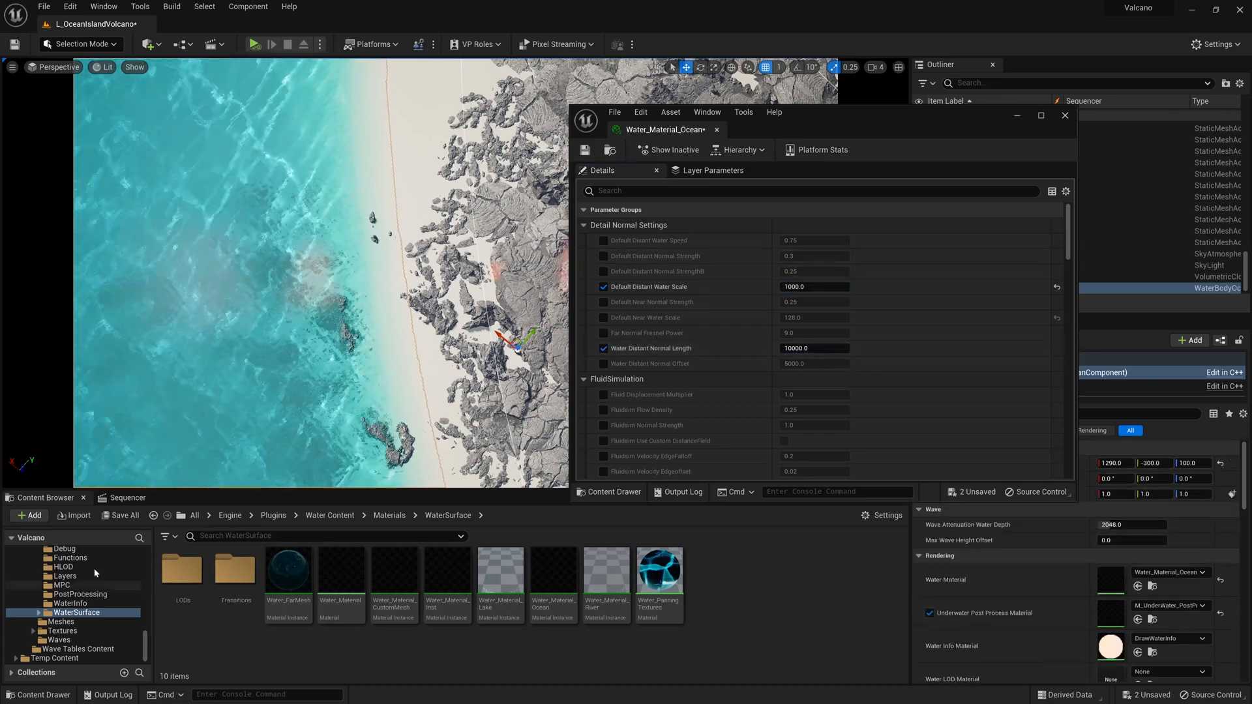
pyautogui.doubleClick(182, 571)
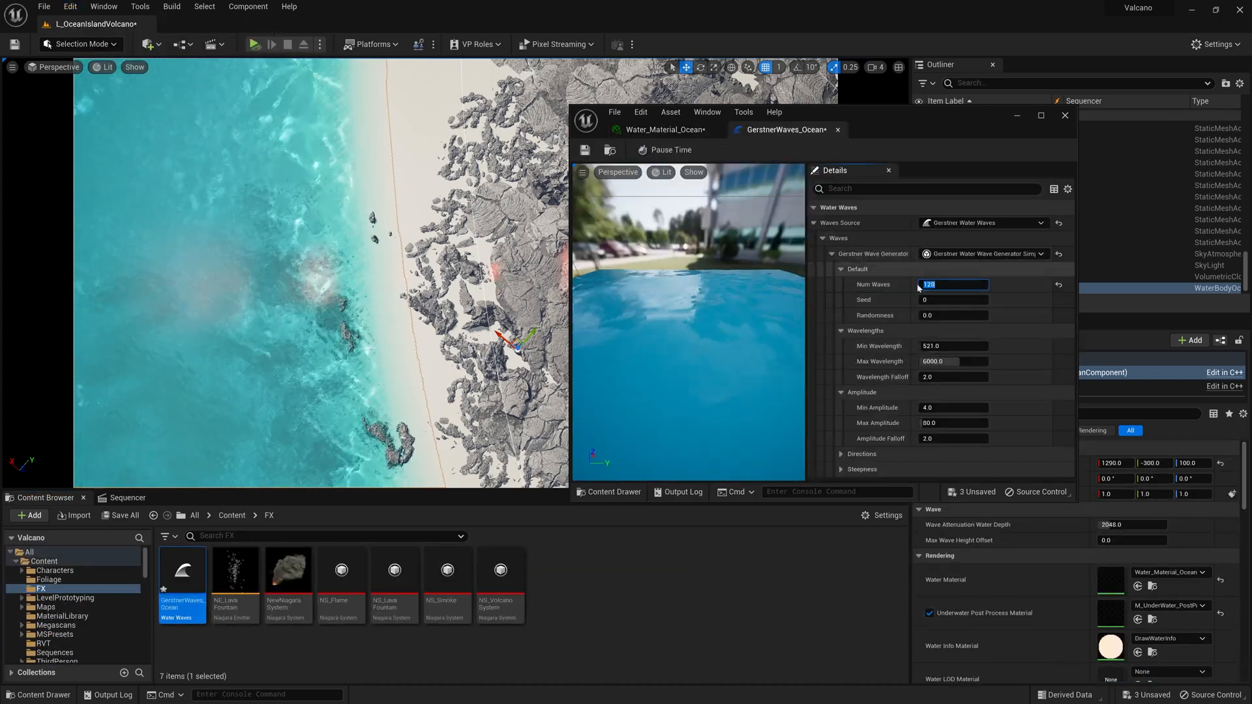
pyautogui.click(171, 6)
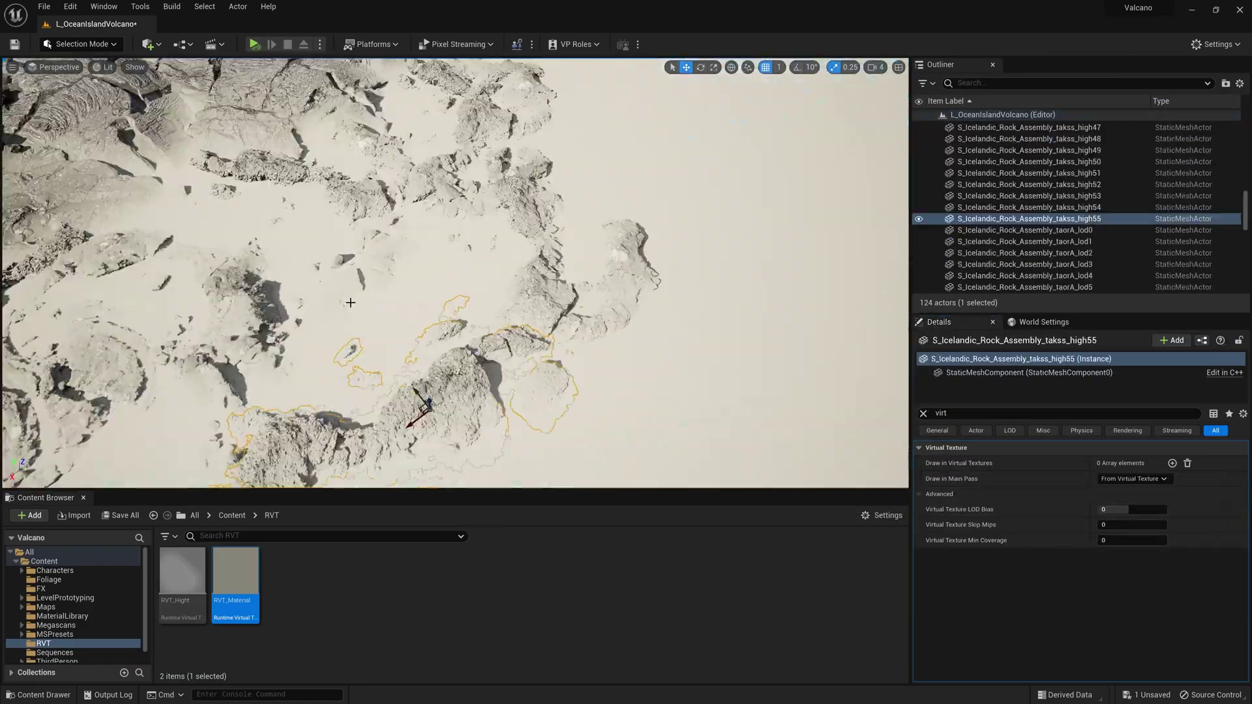
# - Enable sand blend on the rock assembly material instance with falloff 50
pyautogui.doubleClick(235, 570)
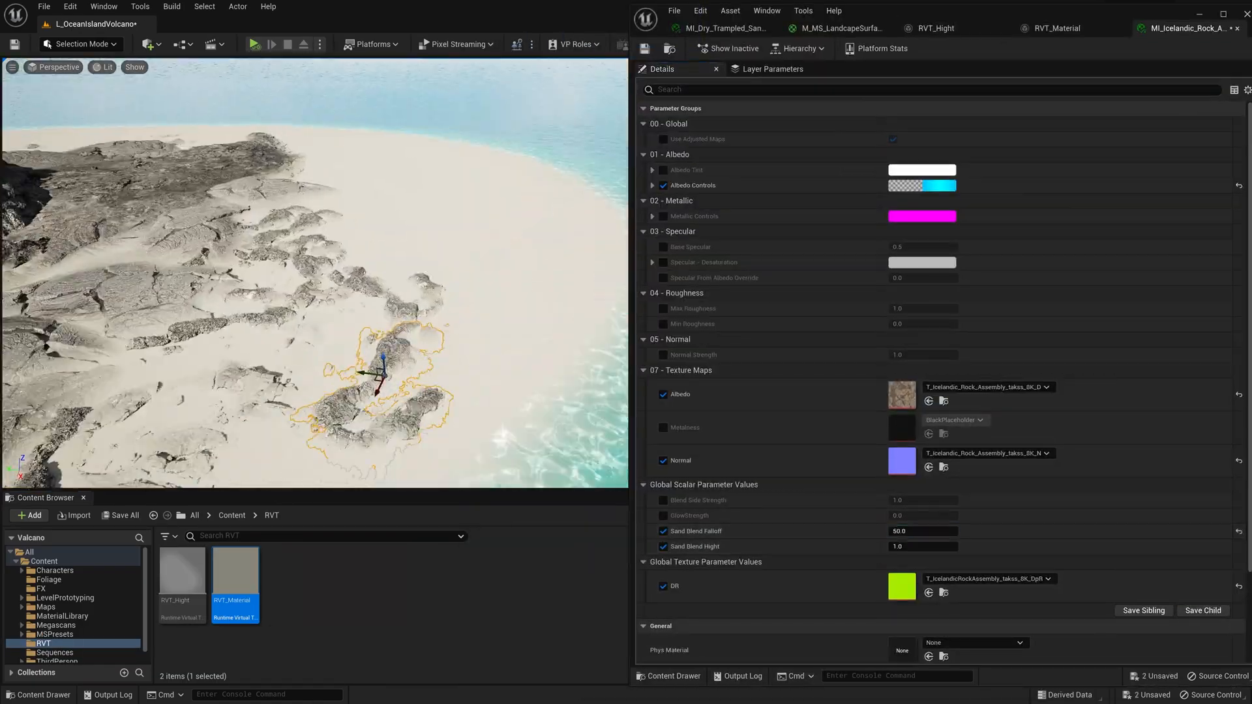
pyautogui.click(62, 615)
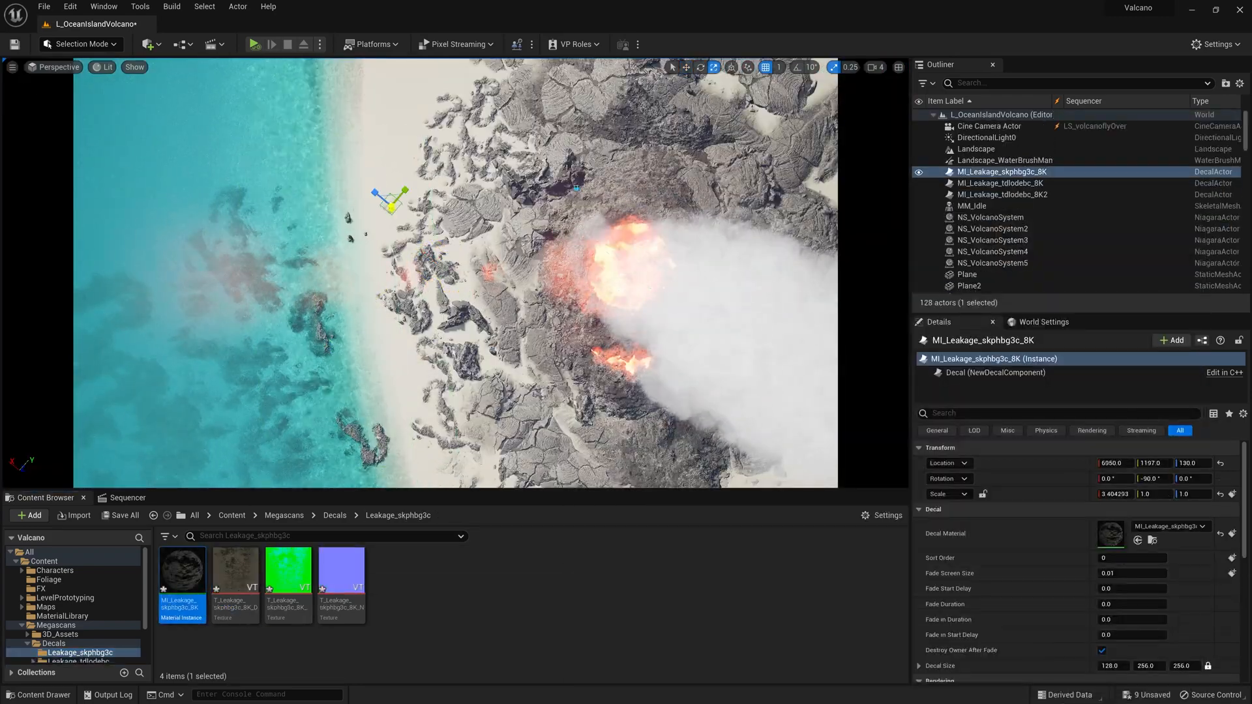
# - Tweak a beach leakage decal's Color Overlay and adjust rocks in the shallows and near the crater
pyautogui.click(975, 148)
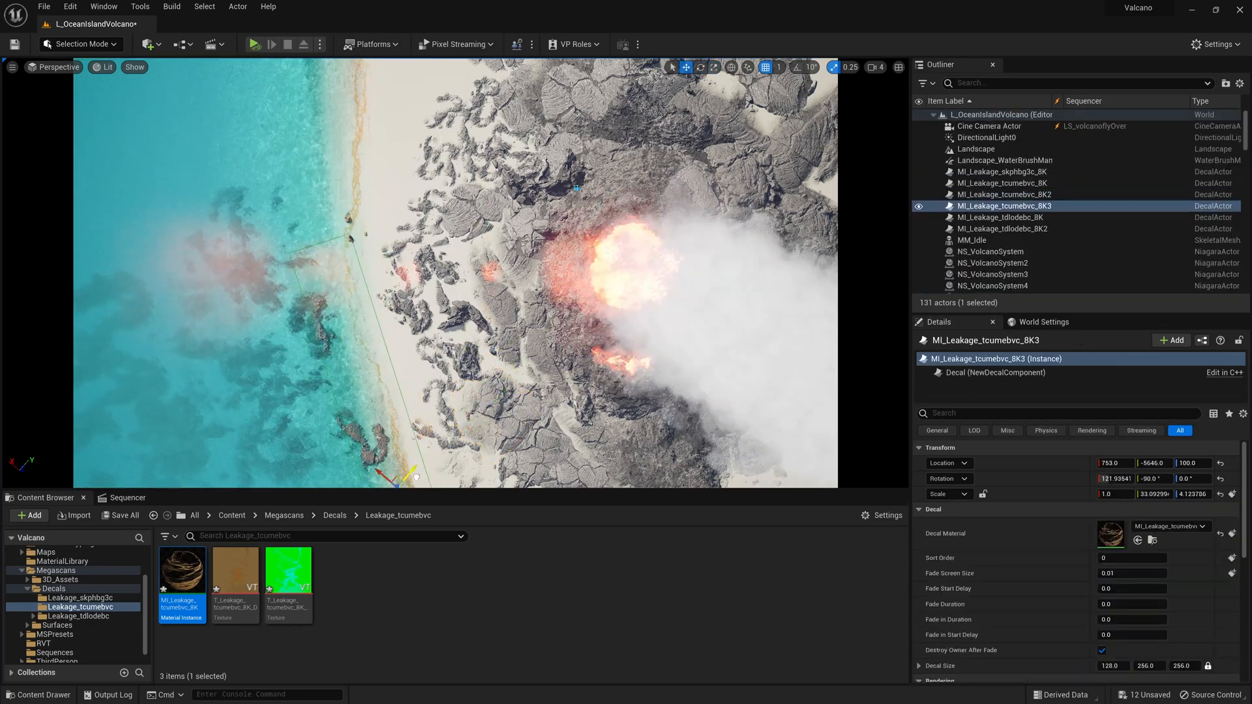
pyautogui.doubleClick(182, 572)
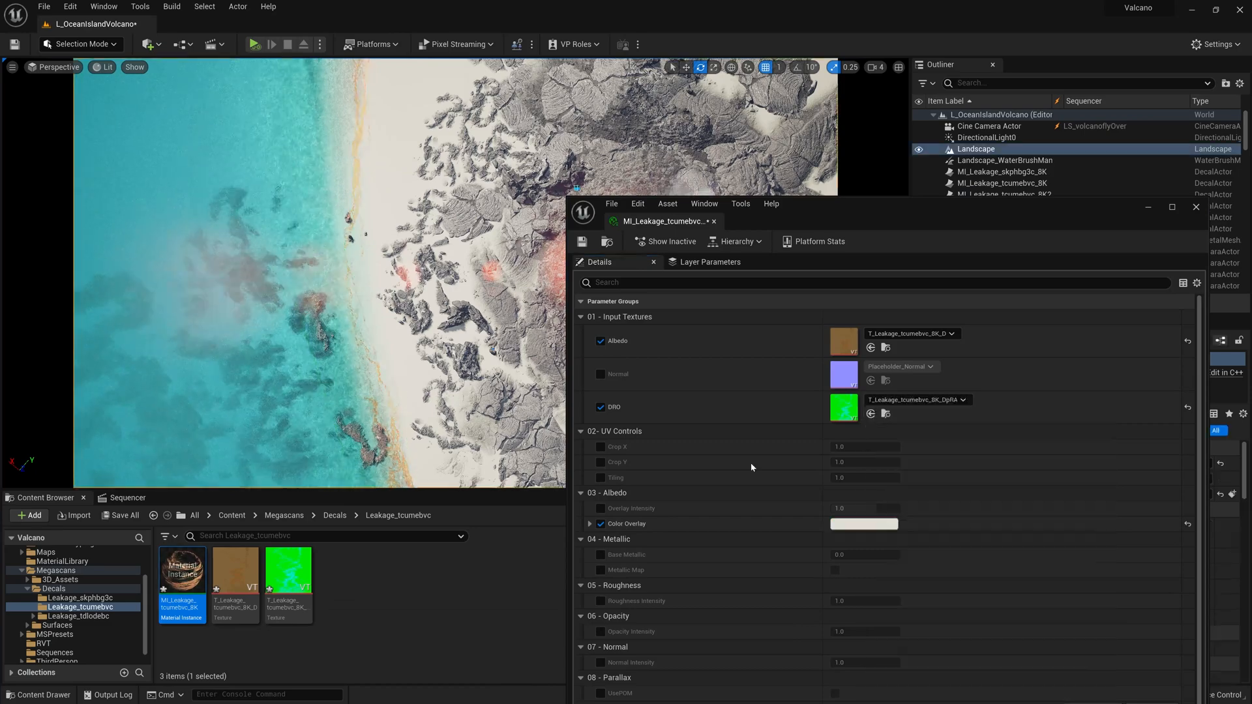
pyautogui.click(600, 508)
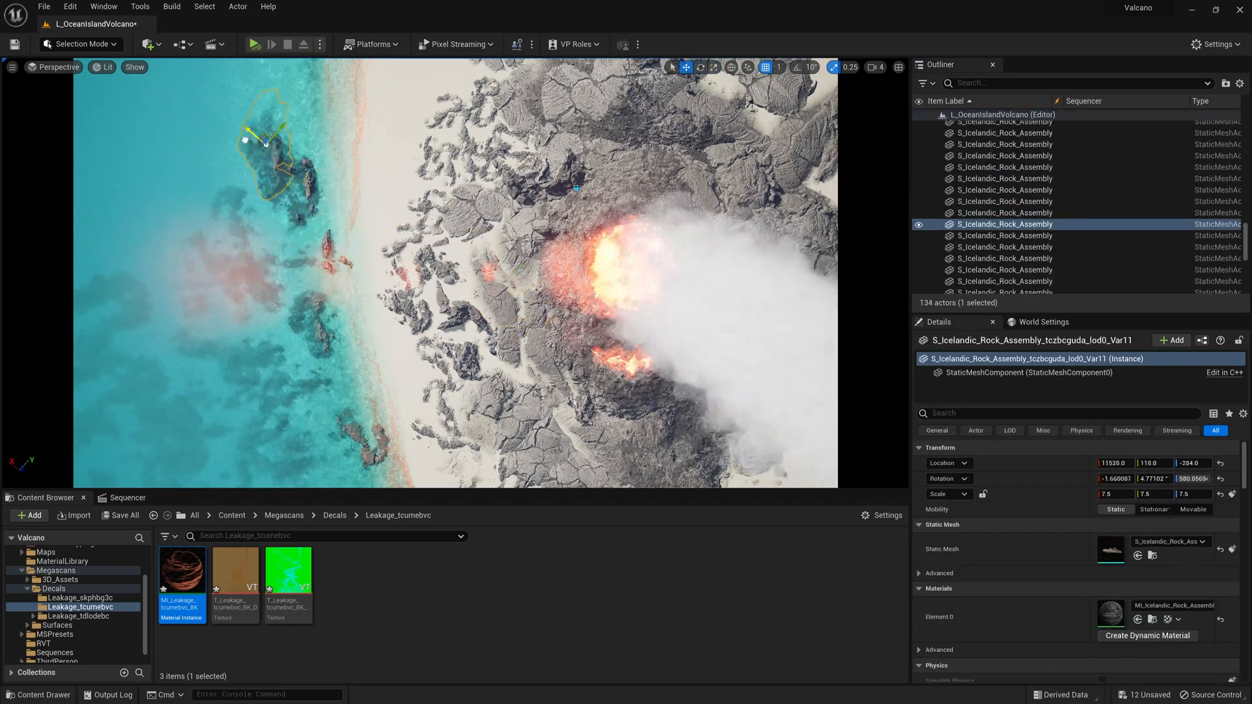
pyautogui.click(1003, 214)
pyautogui.write('deca')
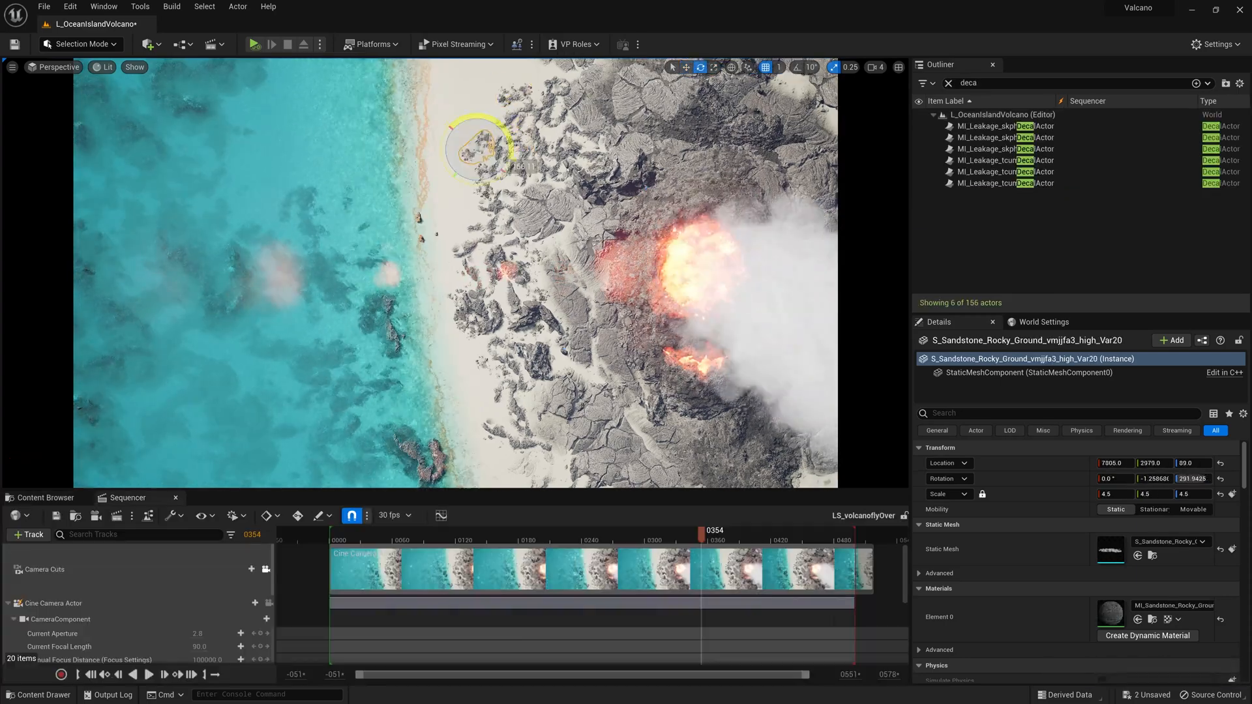
pyautogui.click(611, 443)
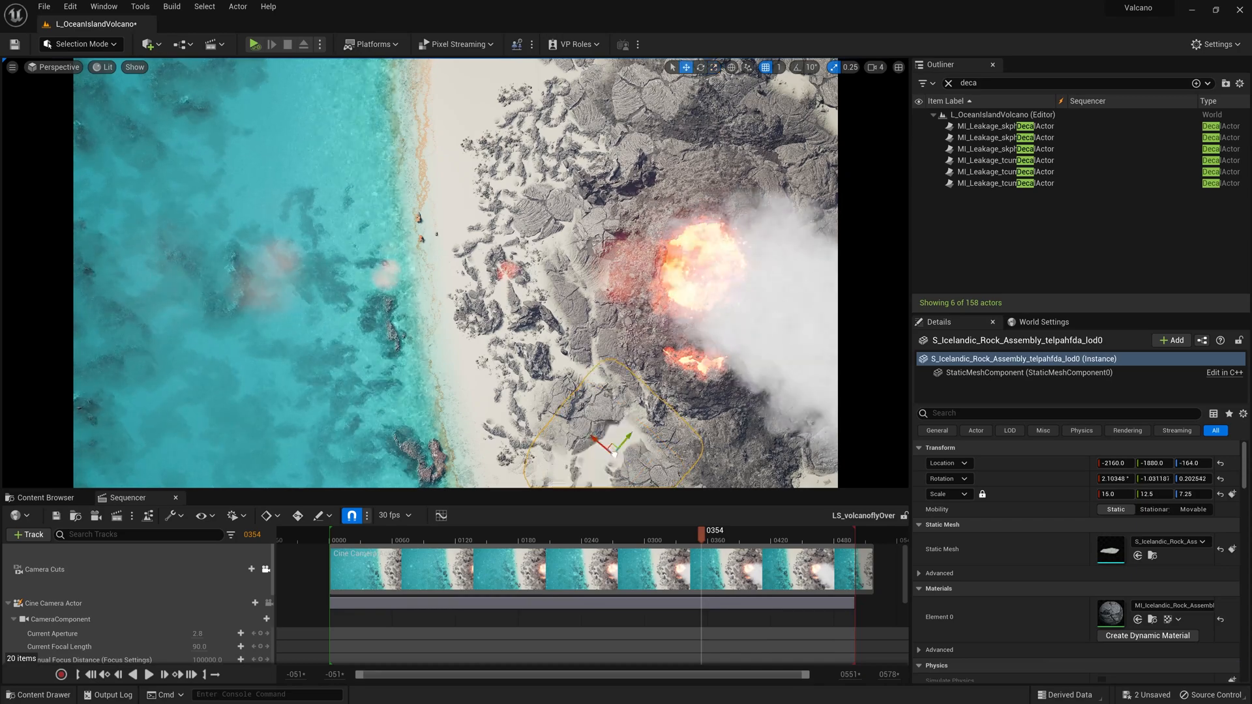